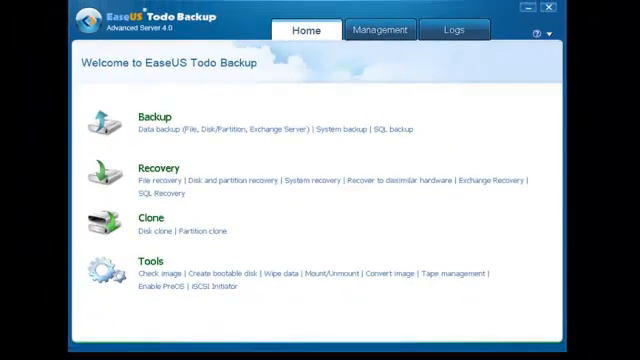
Start a new Data backup task from the Home page's Backup section.
left_click(157, 117)
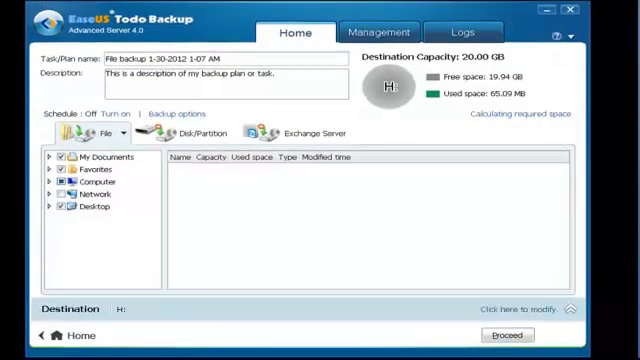
Switch the backup source from files to Exchange Server data.
left_click(195, 131)
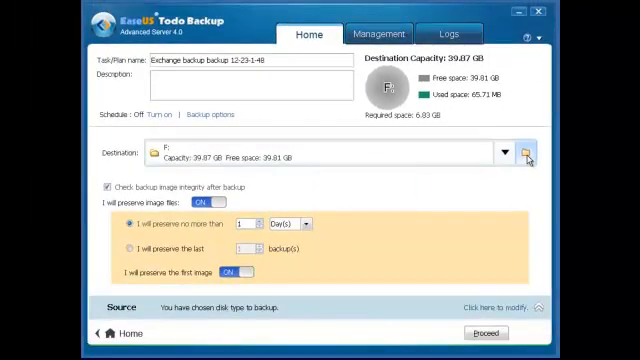
Try drive G: as the destination, then confirm F: in the path browser after G: proves too small.
left_click(524, 153)
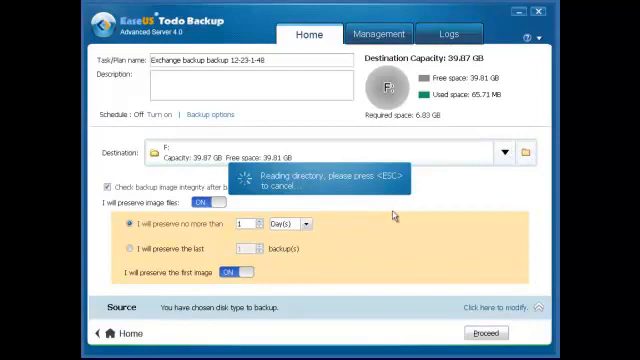
left_click(505, 153)
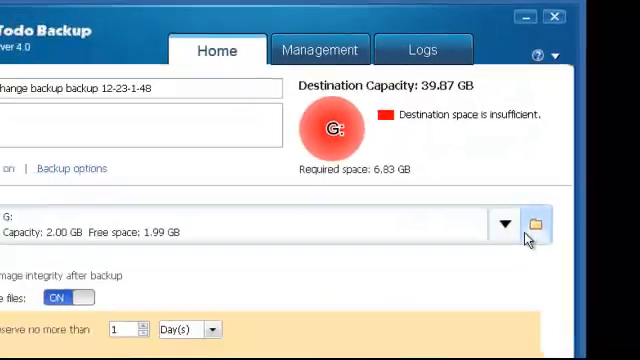
left_click(532, 226)
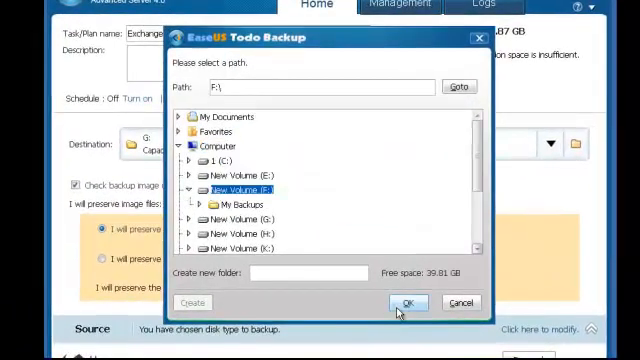
left_click(406, 302)
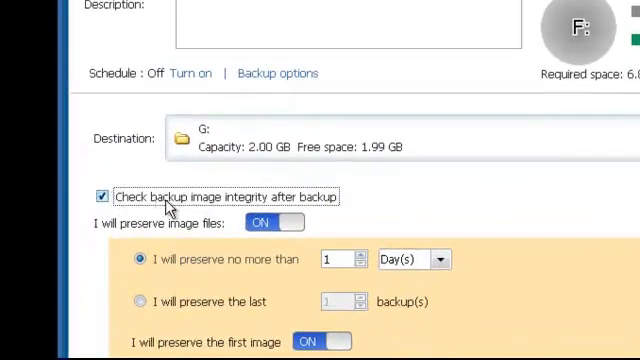
mouse_move(265, 223)
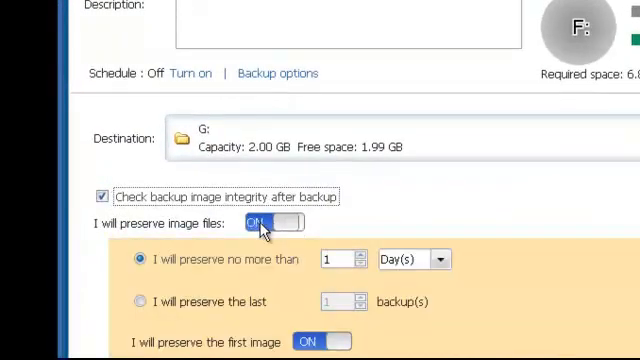
Set image retention to preserve the last 3 backups, keeping the first image preserved.
scroll("down", 3)
type("2")
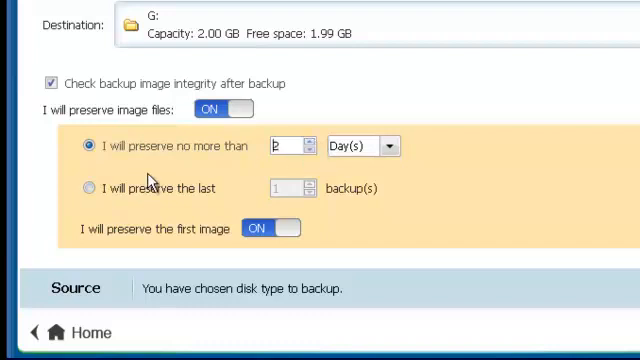
left_click(90, 188)
type("3")
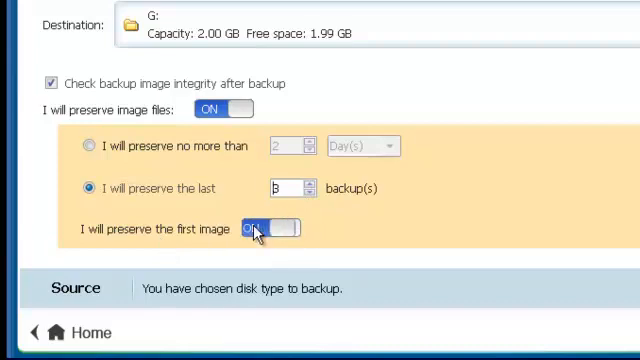
scroll("up", 3)
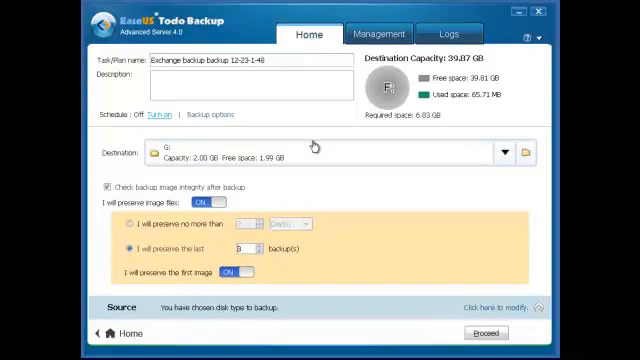
left_click(150, 114)
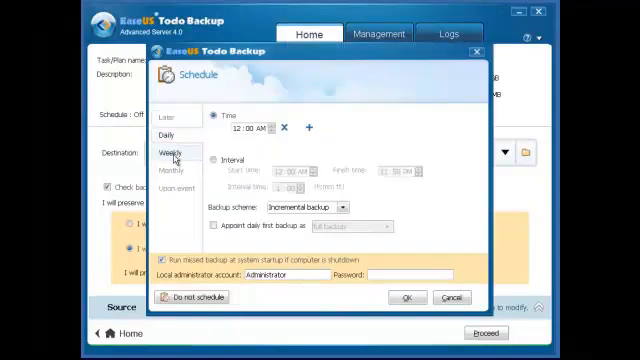
left_click(176, 189)
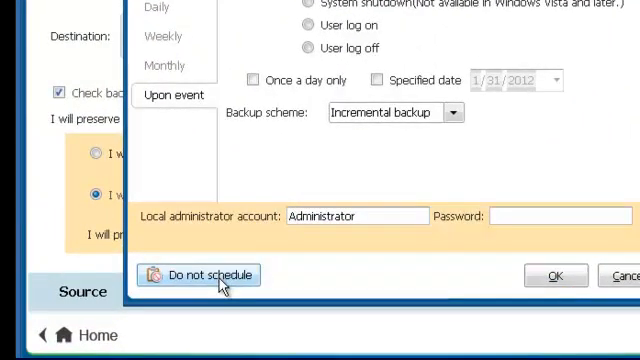
left_click(199, 275)
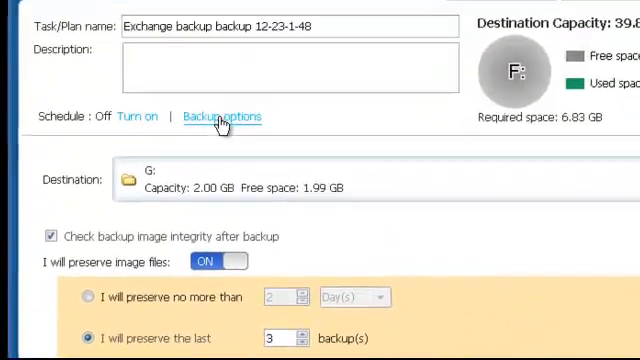
Review the compression, encryption, splitting, priority, command and offsite tabs, then reset all pages and confirm.
left_click(221, 117)
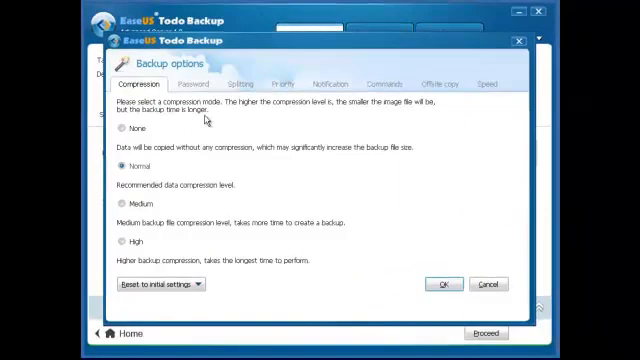
left_click(190, 83)
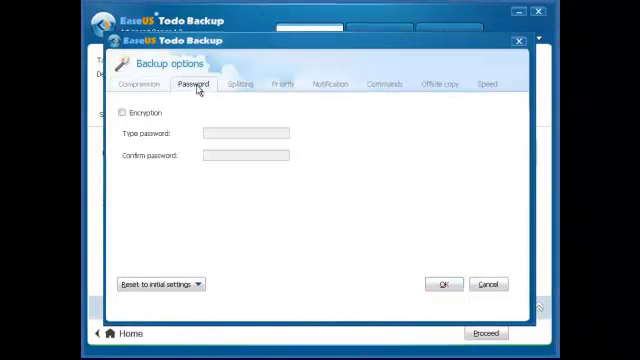
left_click(136, 83)
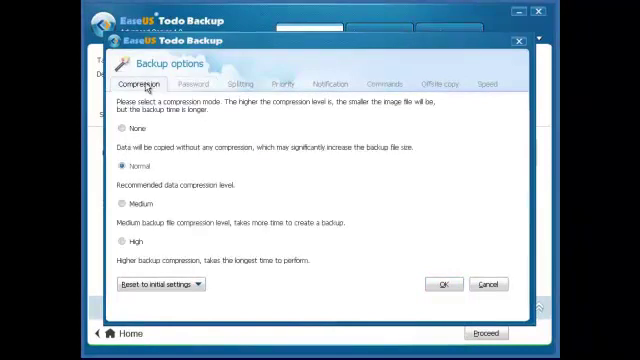
left_click(242, 83)
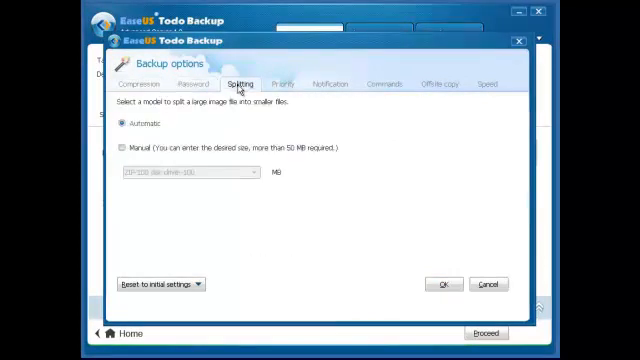
left_click(283, 84)
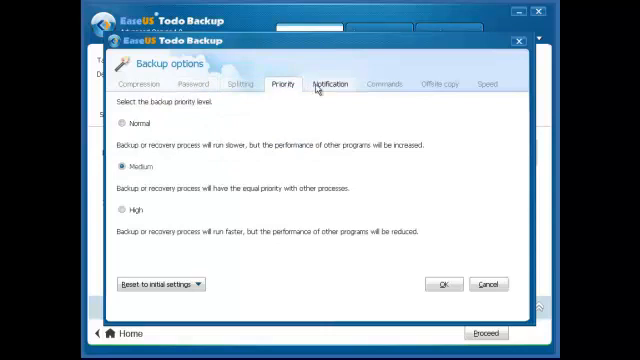
left_click(382, 83)
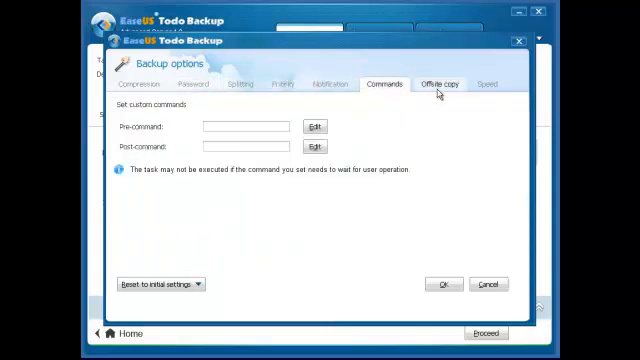
left_click(490, 84)
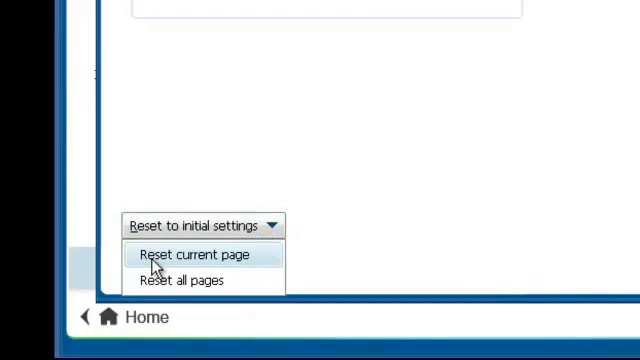
mouse_move(225, 258)
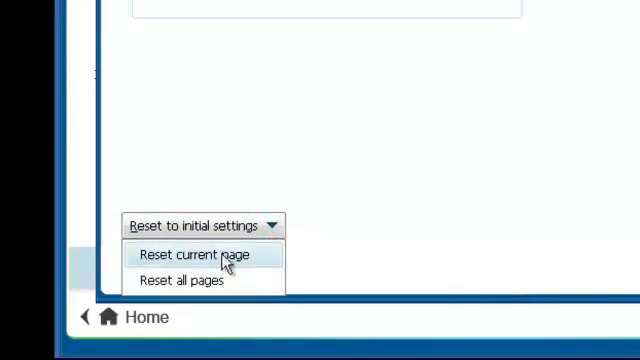
mouse_move(190, 280)
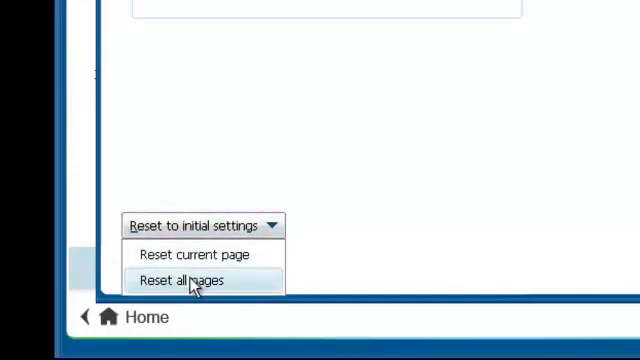
left_click(182, 280)
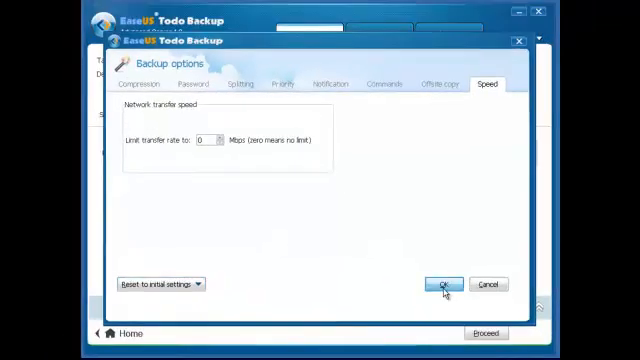
left_click(440, 283)
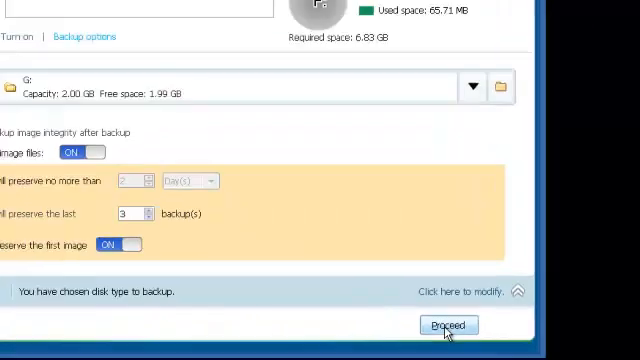
Proceed with the Exchange task so it starts and appears in the management list.
left_click(448, 325)
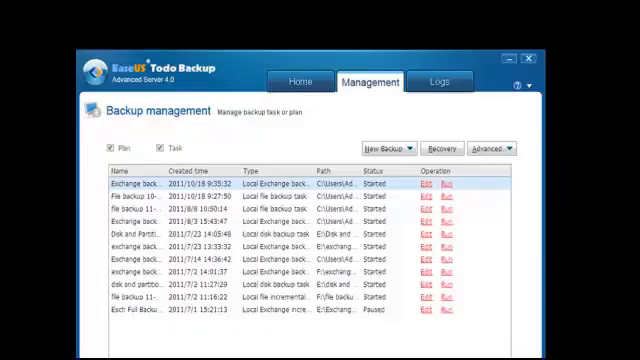